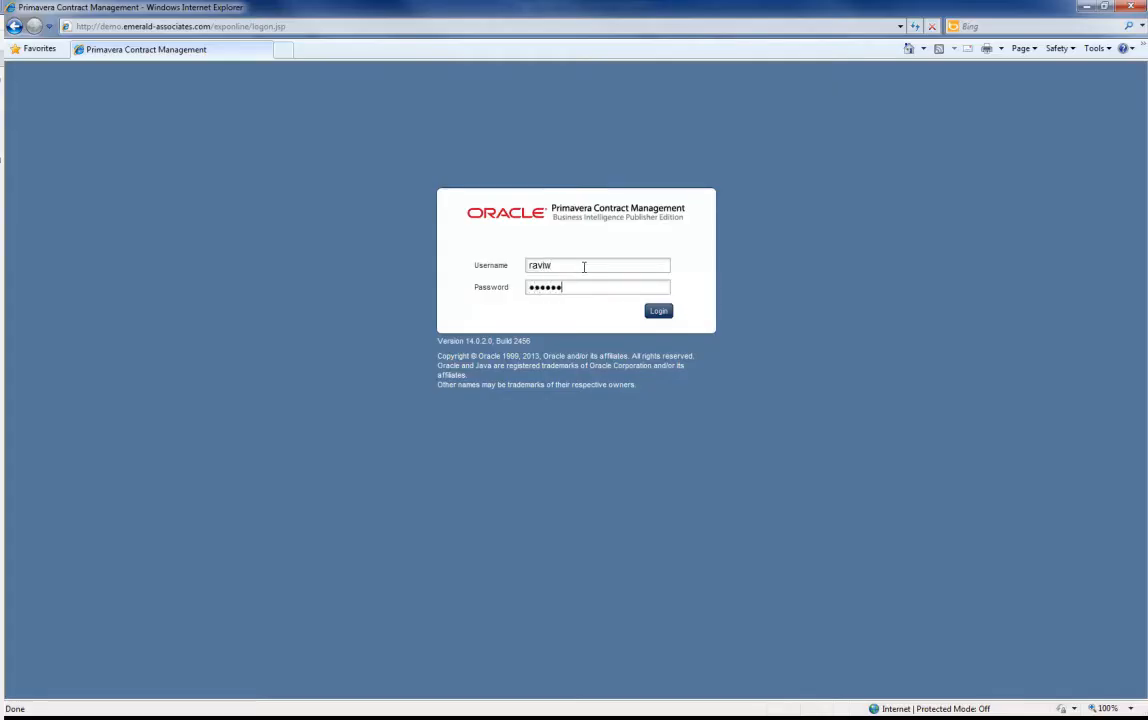
Step: Log in to Contract Management to reach contract AA450-00012 for ACME General Contractors
click(657, 310)
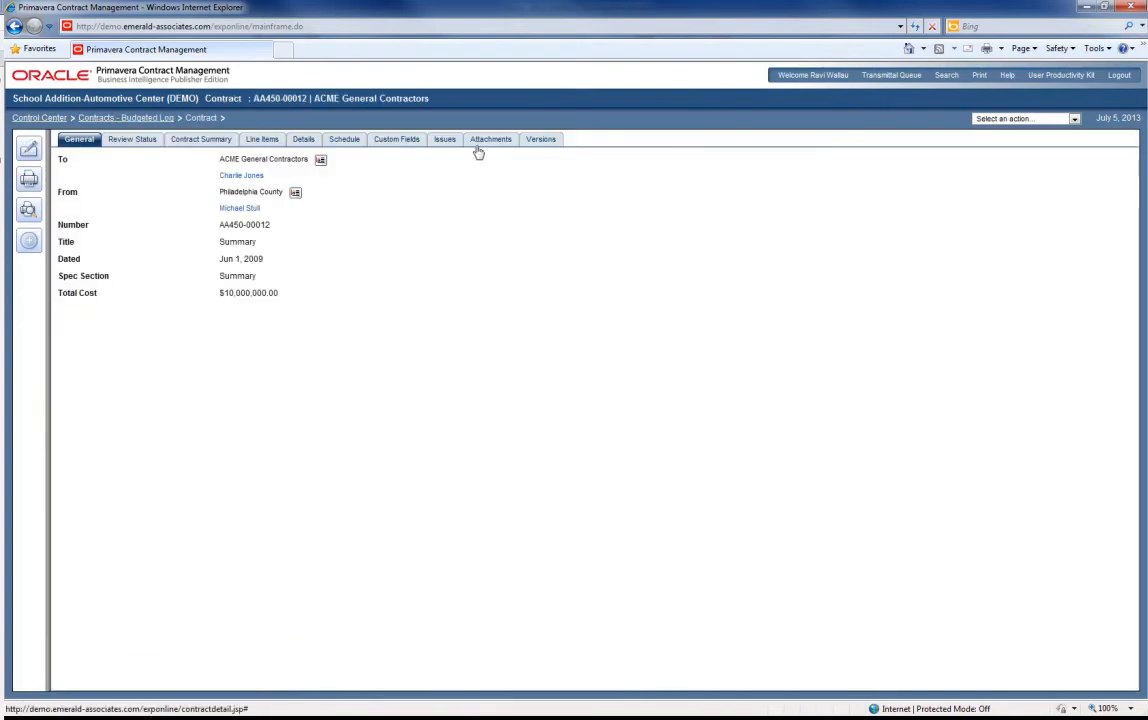
Step: Review the contract's six attachments, including the CAPPS Logo image
click(489, 139)
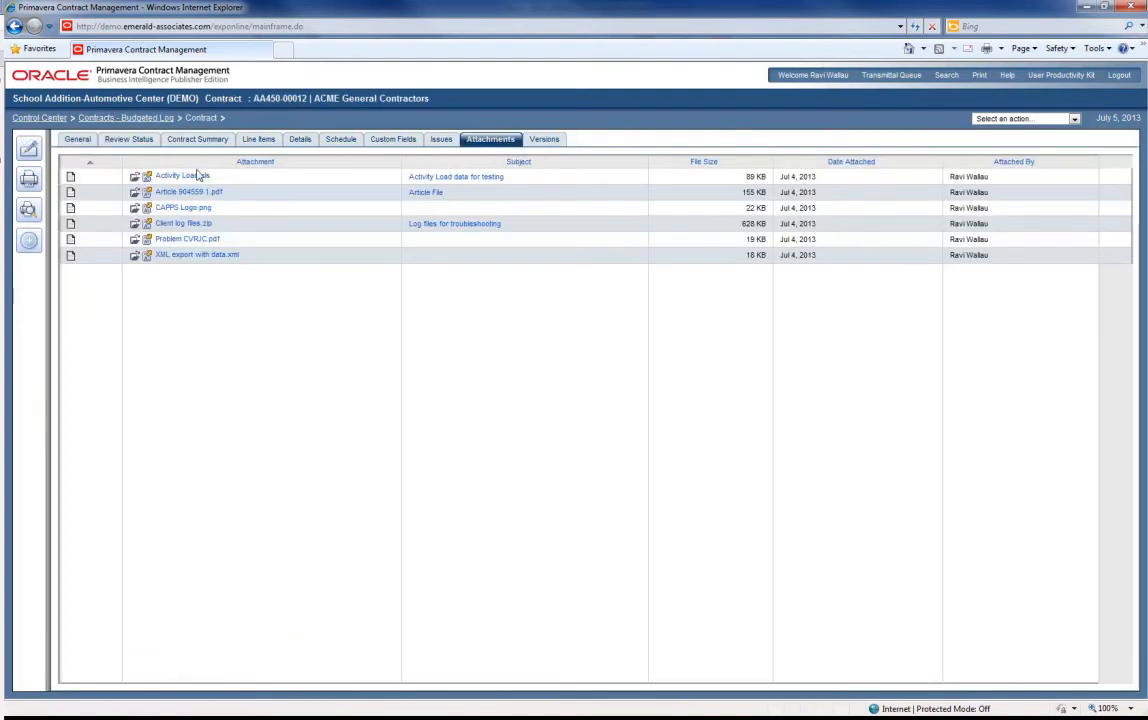
mouse_move(186, 193)
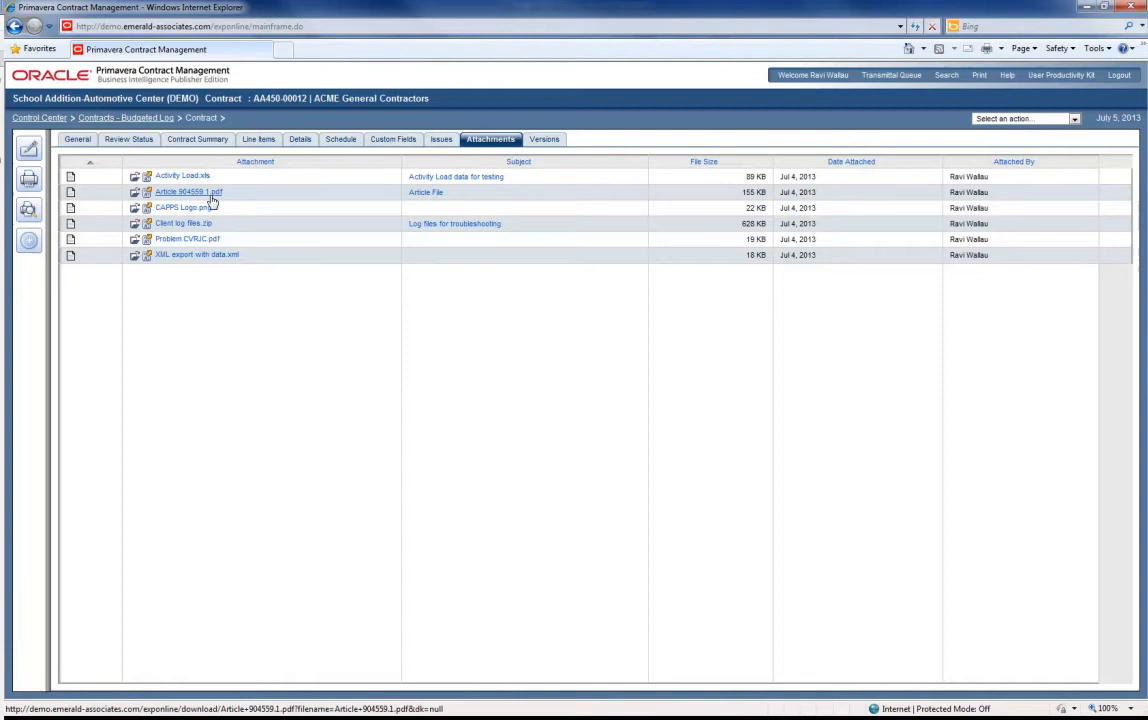
mouse_move(193, 204)
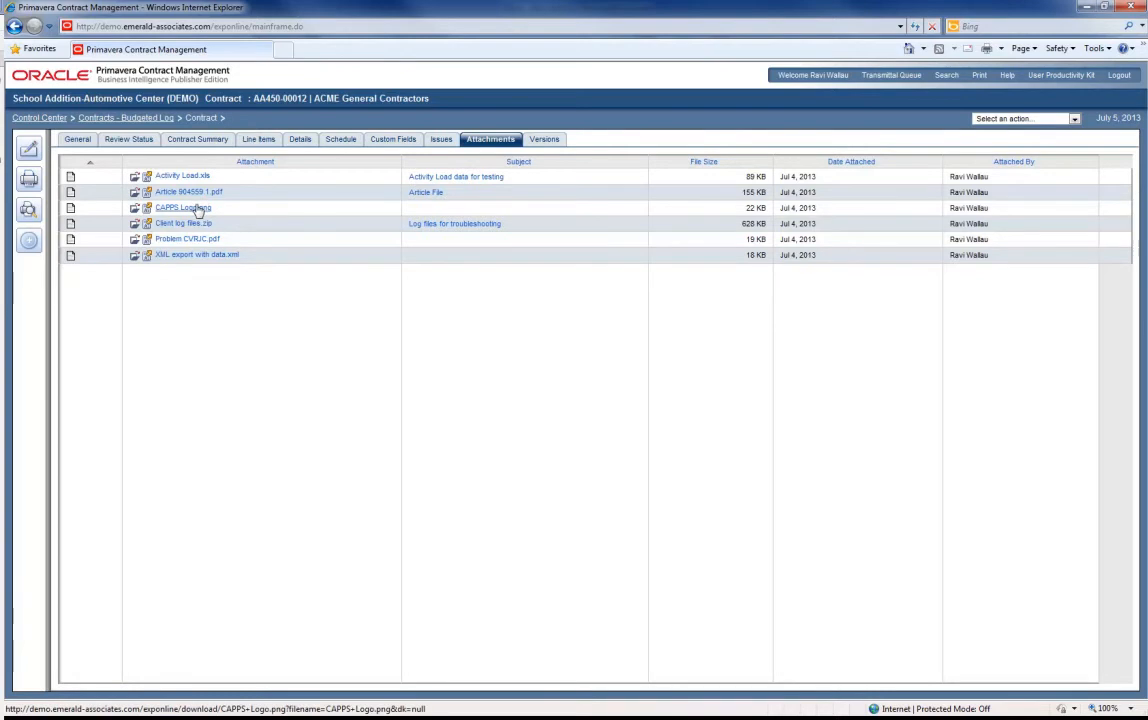
click(184, 207)
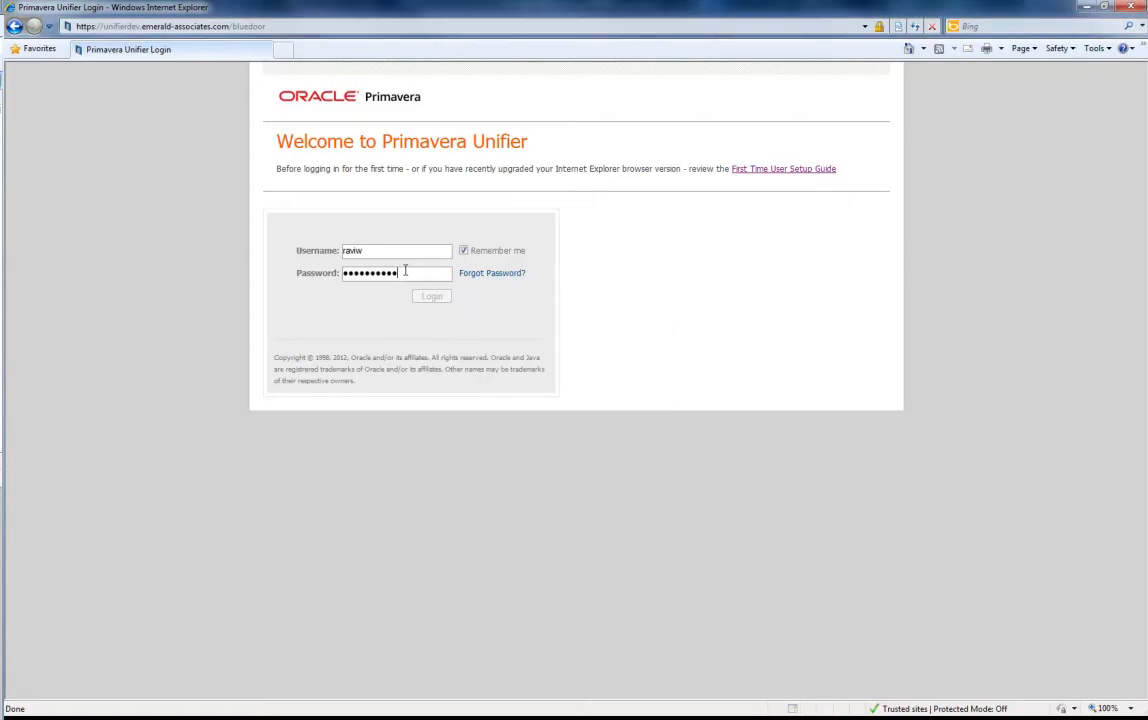
Step: Log in to the Unifier site with the saved username and password
click(431, 296)
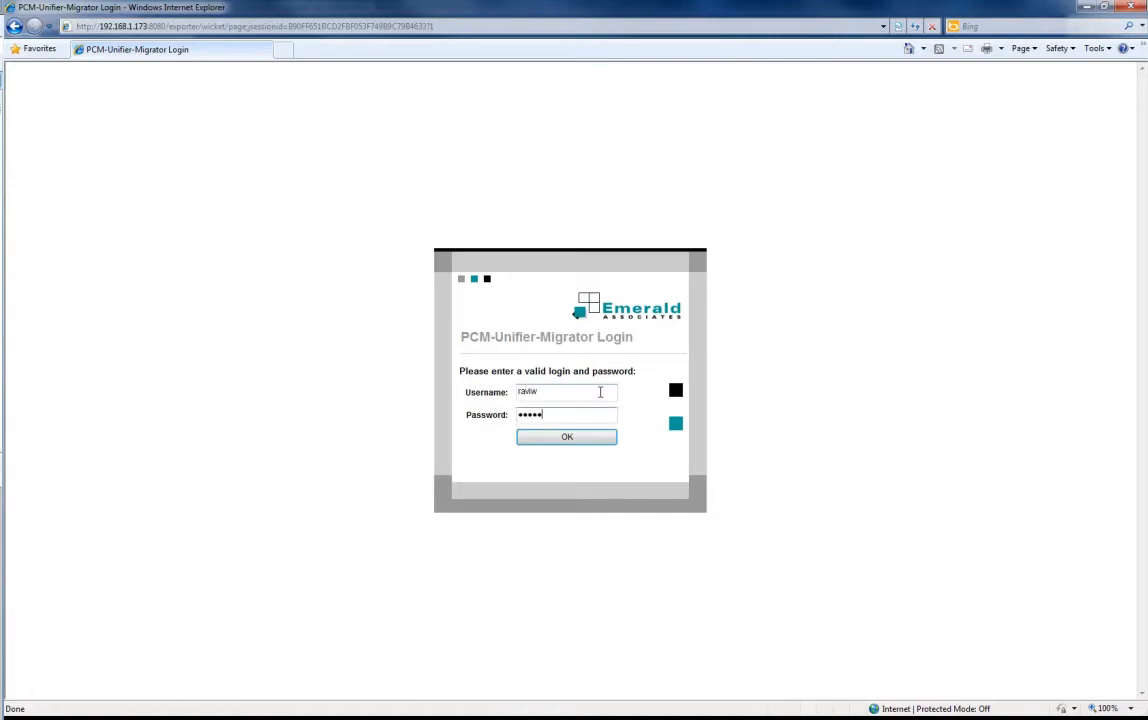
Step: Log in to PCM-Unifier-Migrator for a DEMO-to-RAVIW005 budget migration starting at record 1
click(565, 437)
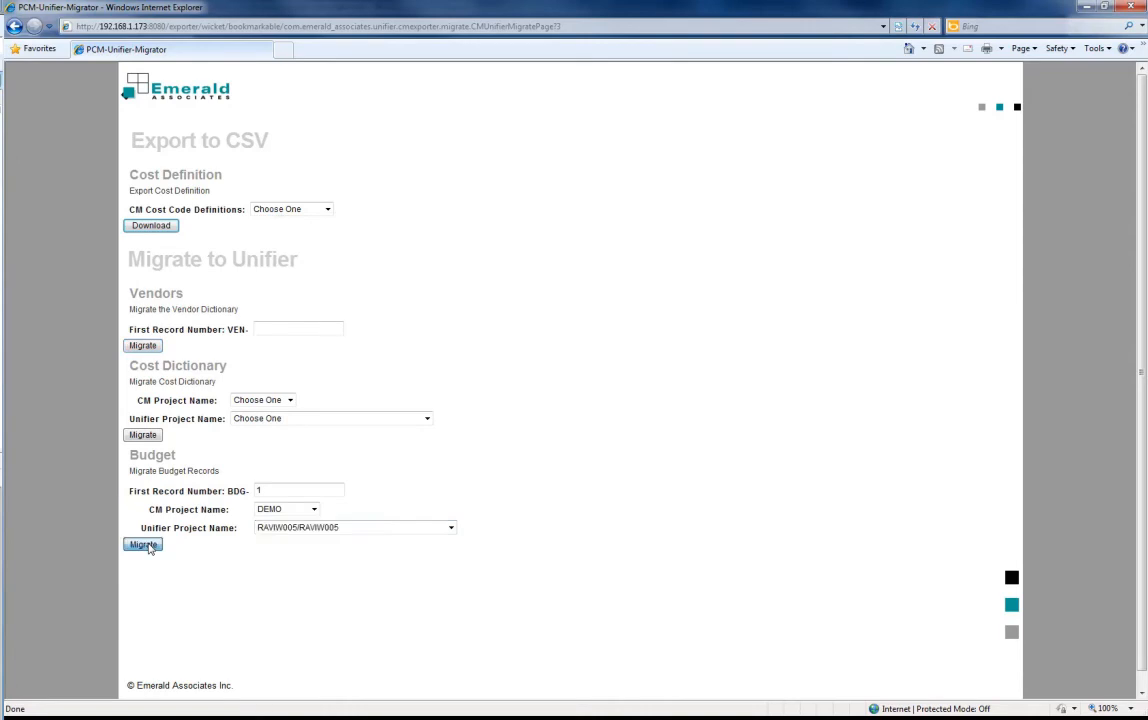
Step: Migrate the DEMO budget into RAVIW005 and close the successful migration results
click(142, 545)
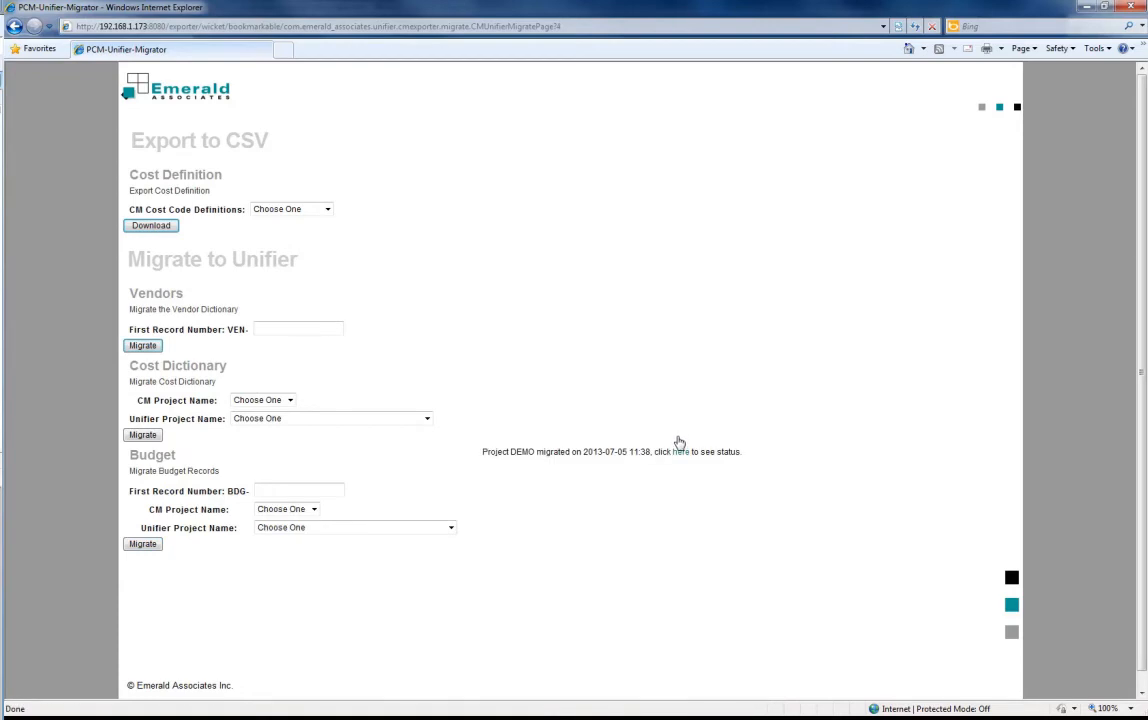
mouse_move(681, 451)
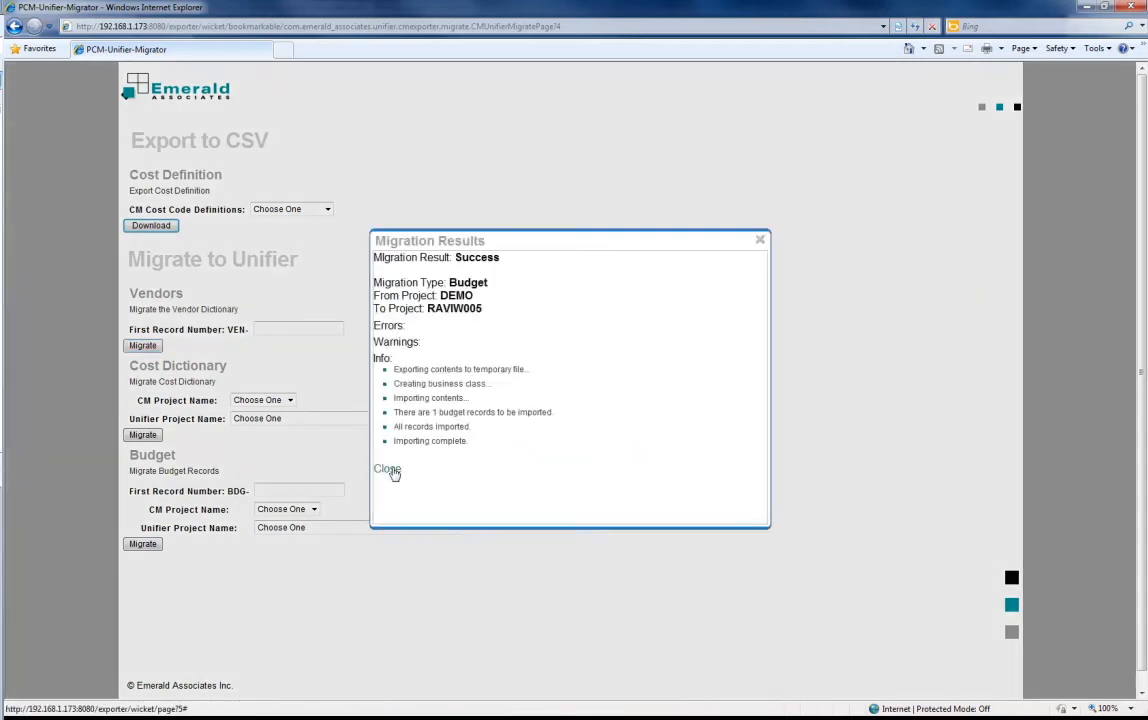
click(381, 469)
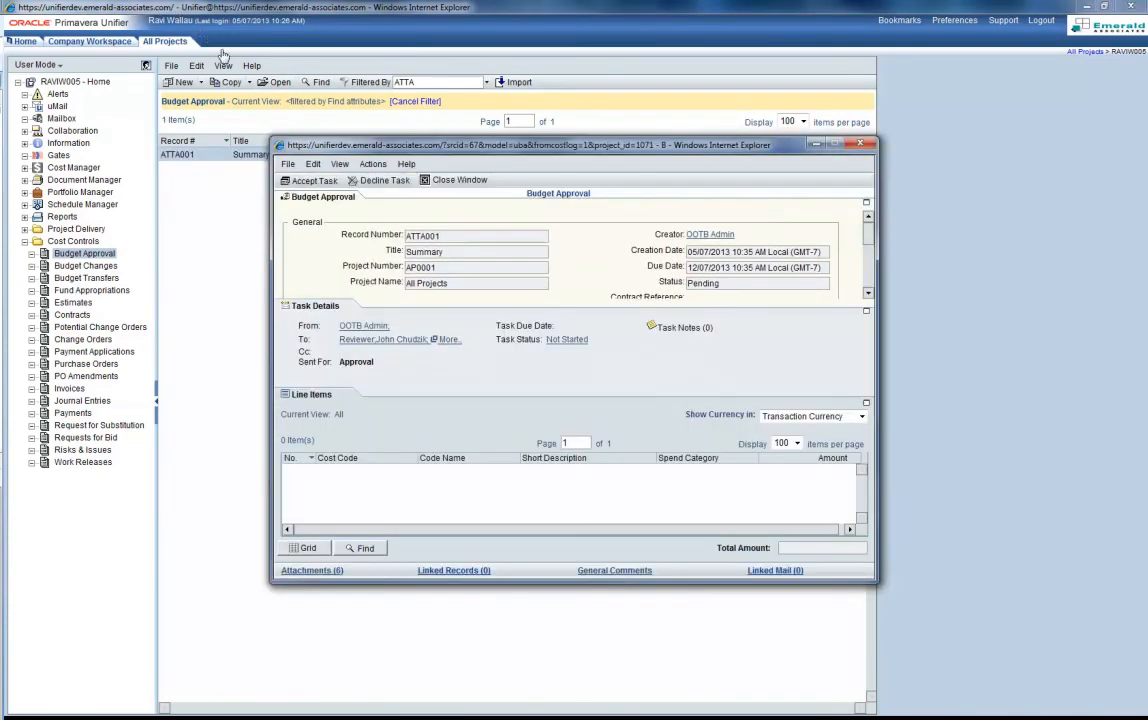
mouse_move(290, 234)
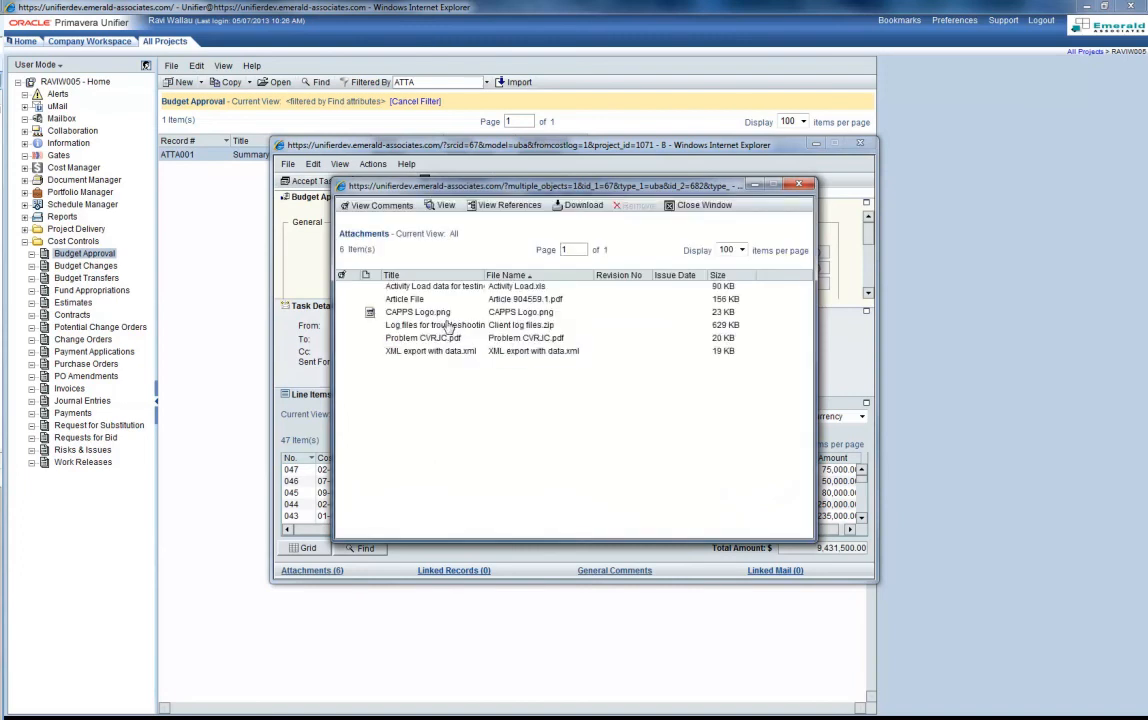
Step: Download CAPPS Logo.png from ATTA001's attachments and open it in Windows Photo Viewer
click(416, 312)
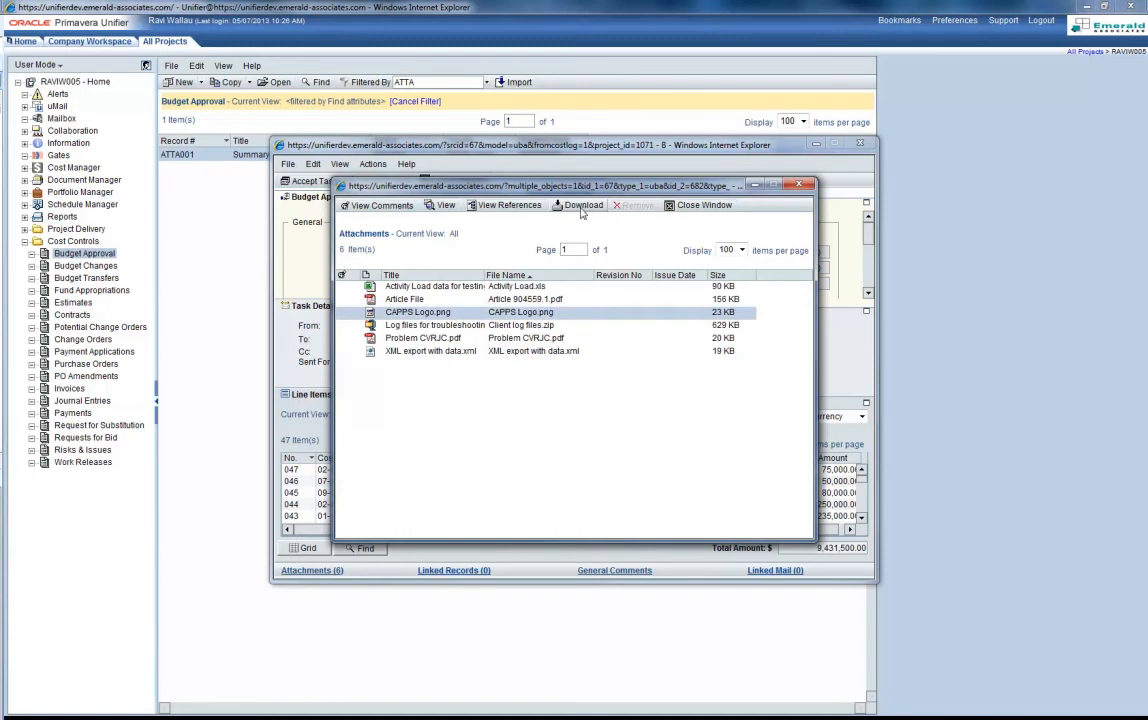
click(577, 205)
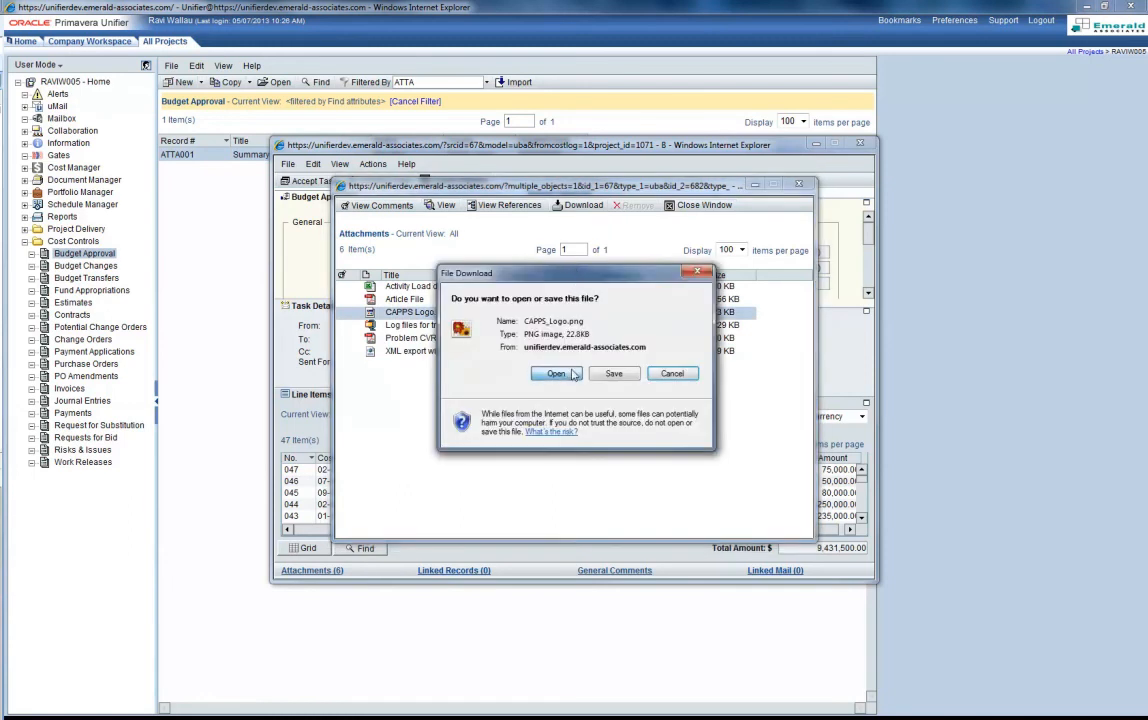
click(555, 373)
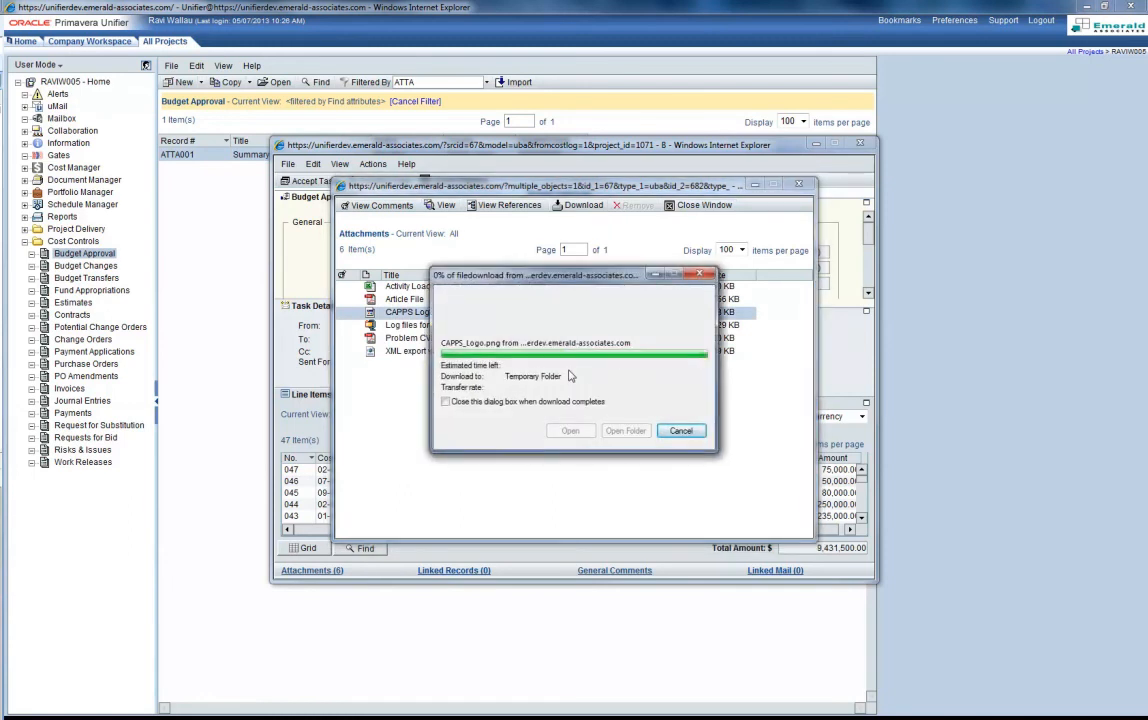
click(571, 430)
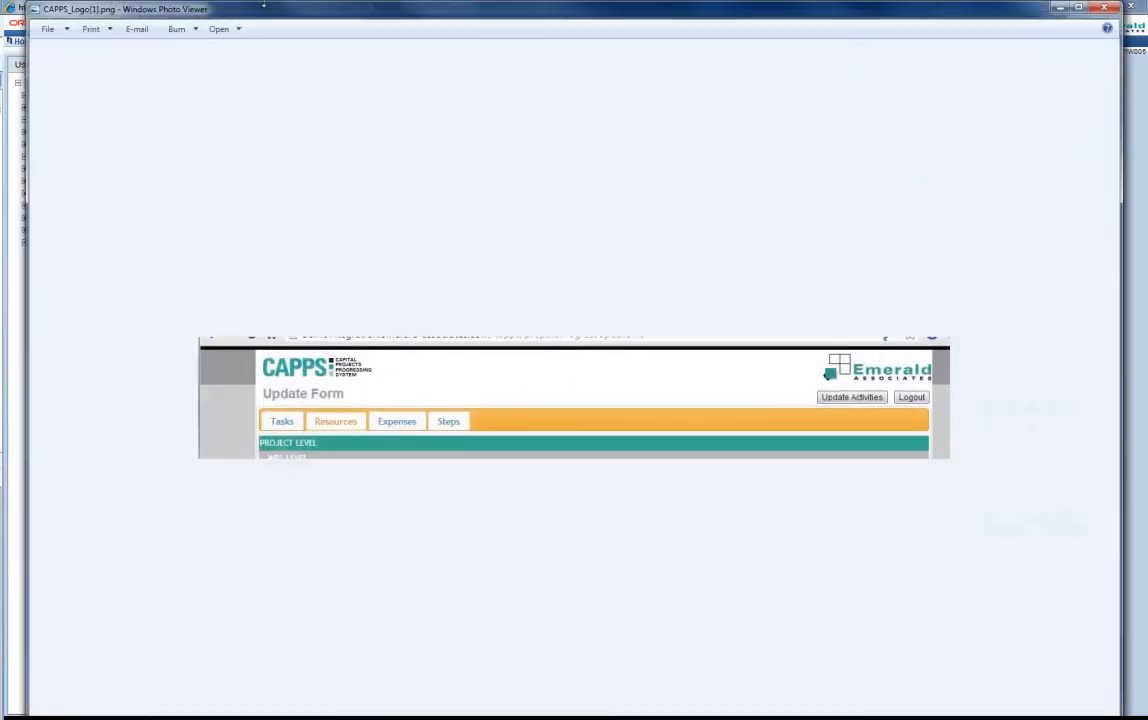